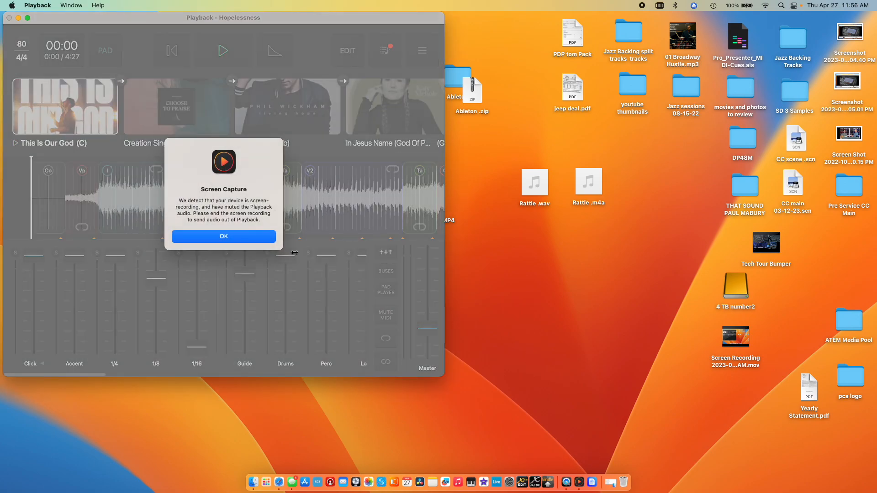
Step: Dismiss the Screen Capture audio alert so the Hopelessness setlist and mixer are usable
left_click(222, 235)
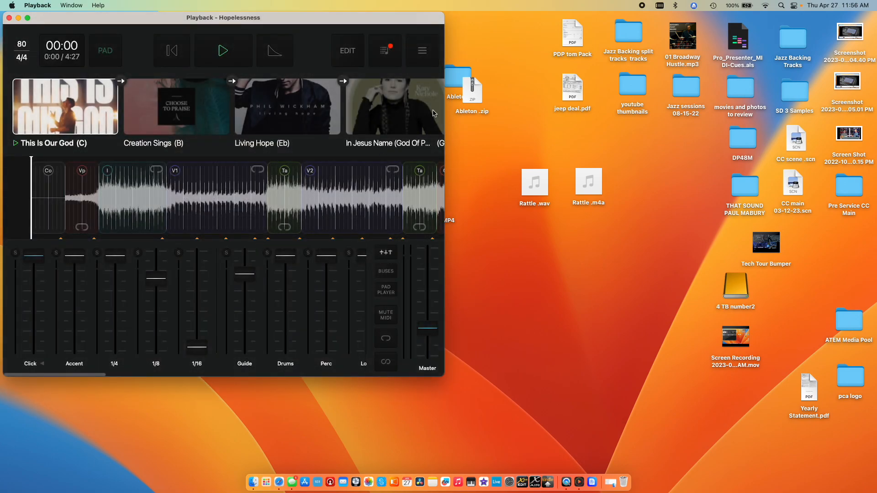
mouse_move(393, 126)
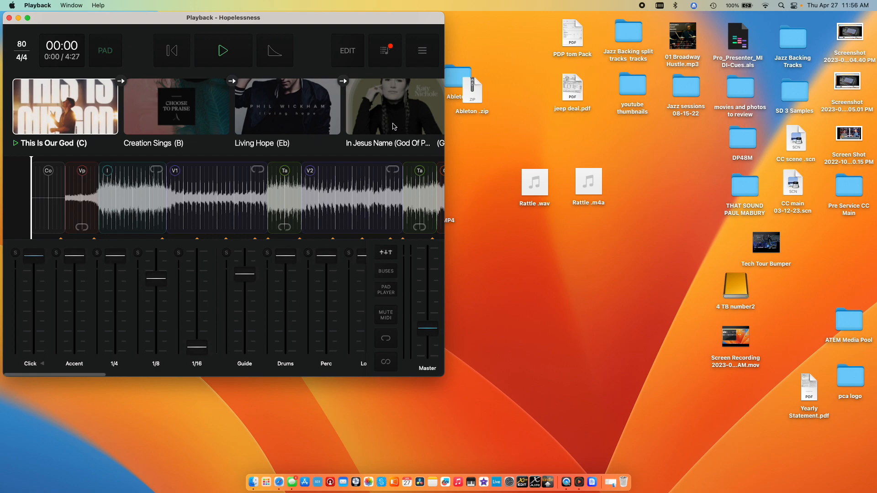
mouse_move(204, 40)
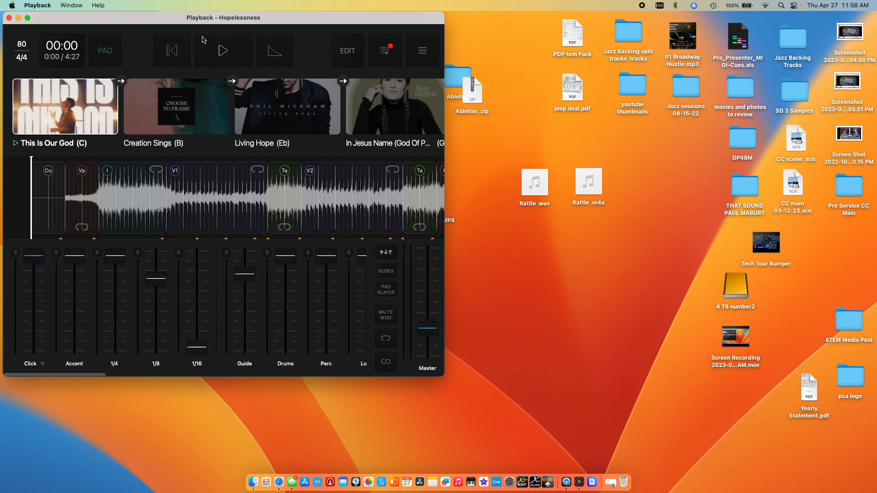
mouse_move(603, 344)
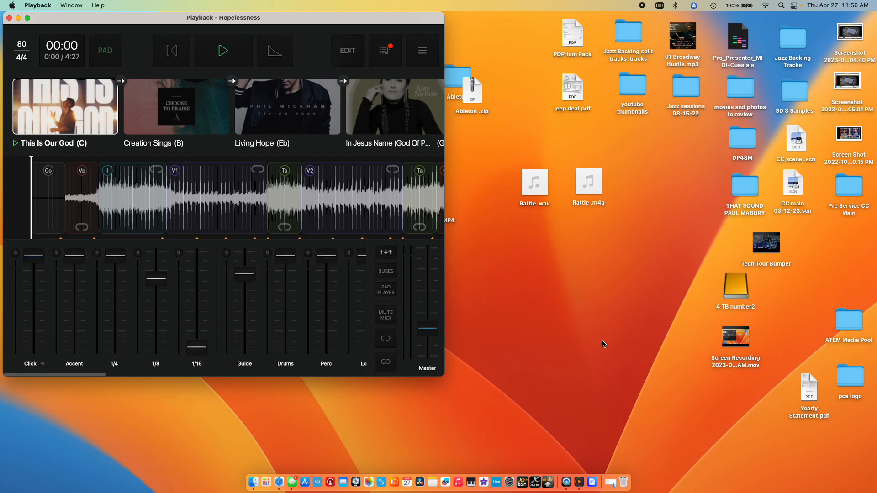
mouse_move(622, 457)
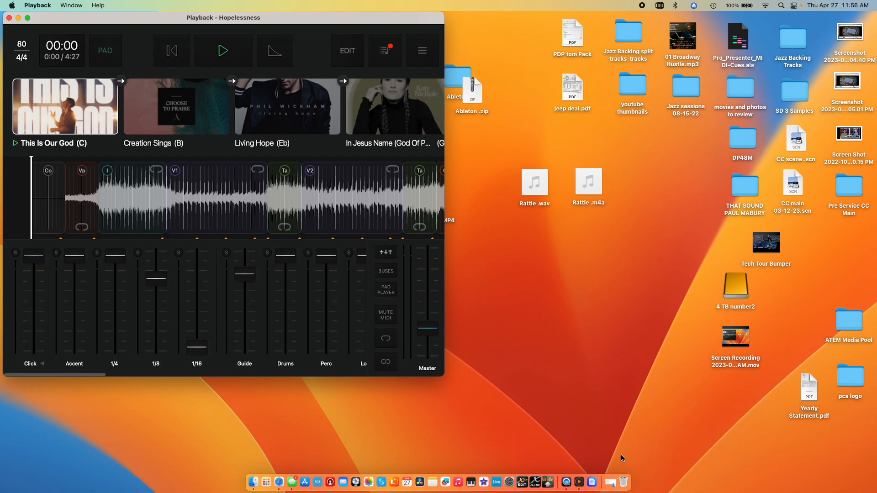
mouse_move(424, 39)
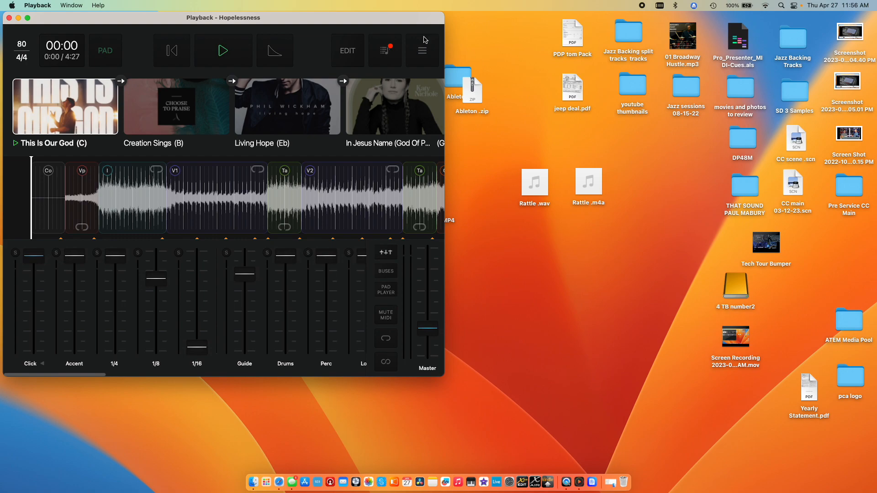
mouse_move(593, 417)
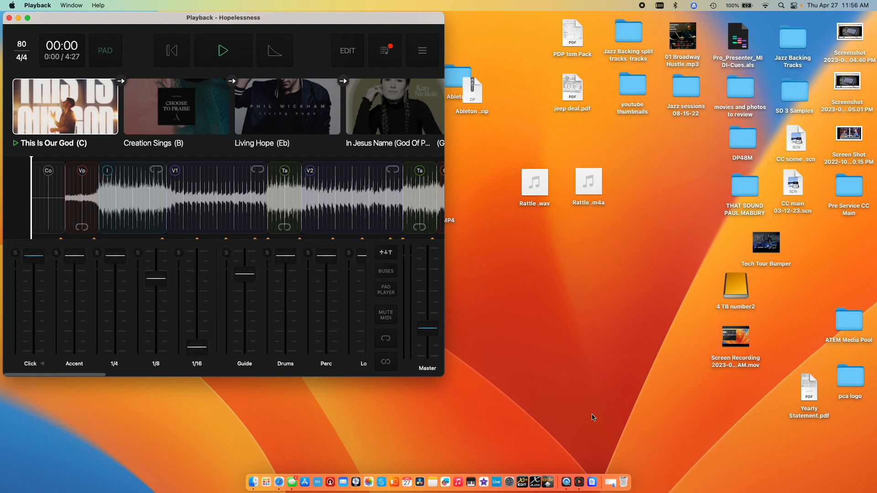
mouse_move(591, 482)
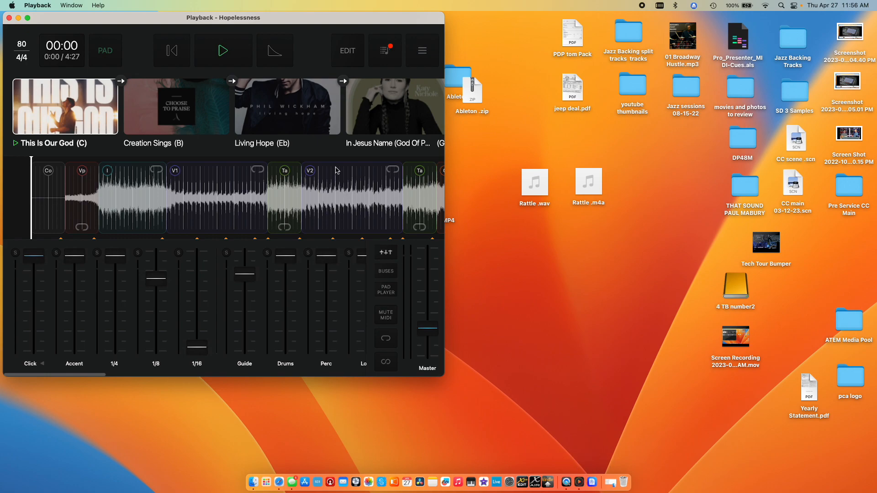
mouse_move(592, 483)
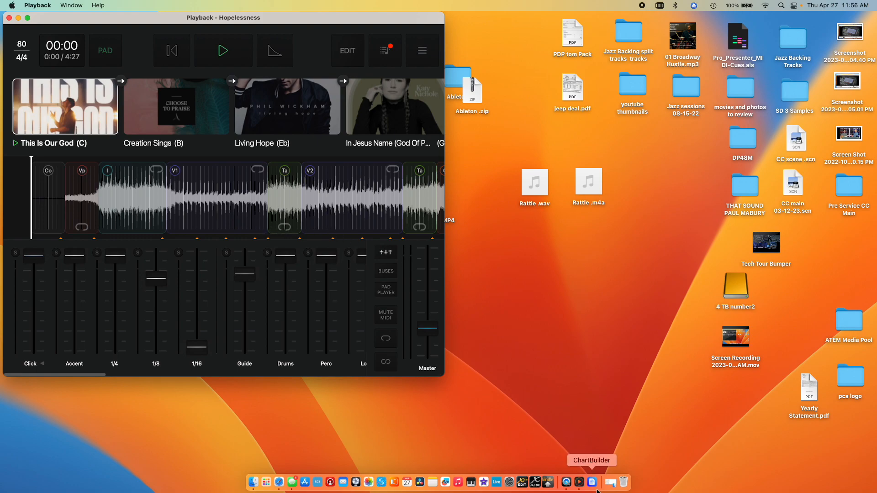
mouse_move(422, 51)
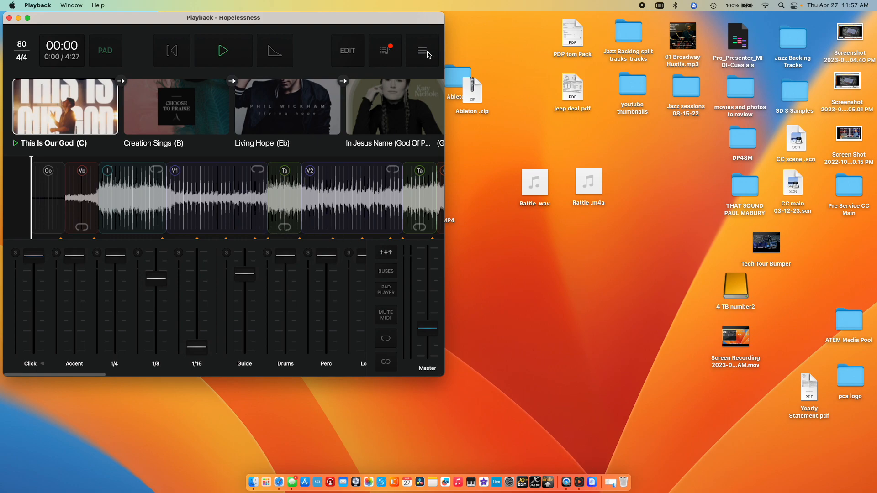
Step: Switch on the Playback Sync toggle in the side menu and return to the setlist and mixer
left_click(423, 50)
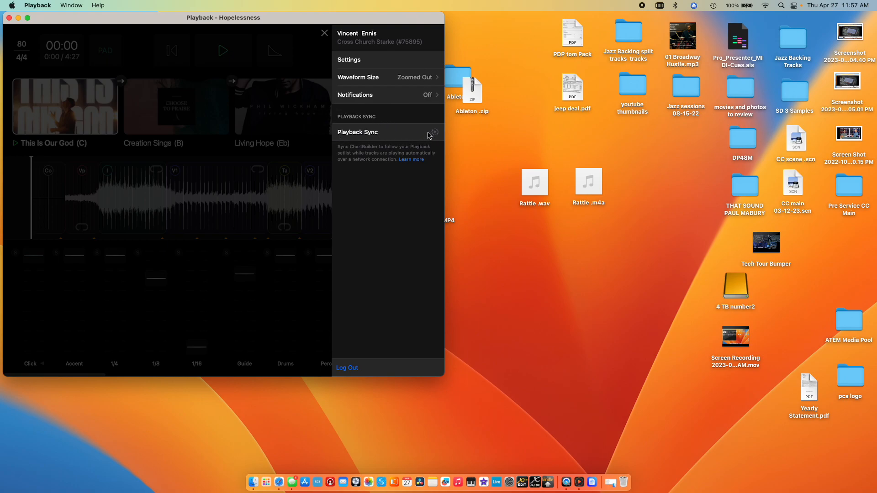
mouse_move(435, 134)
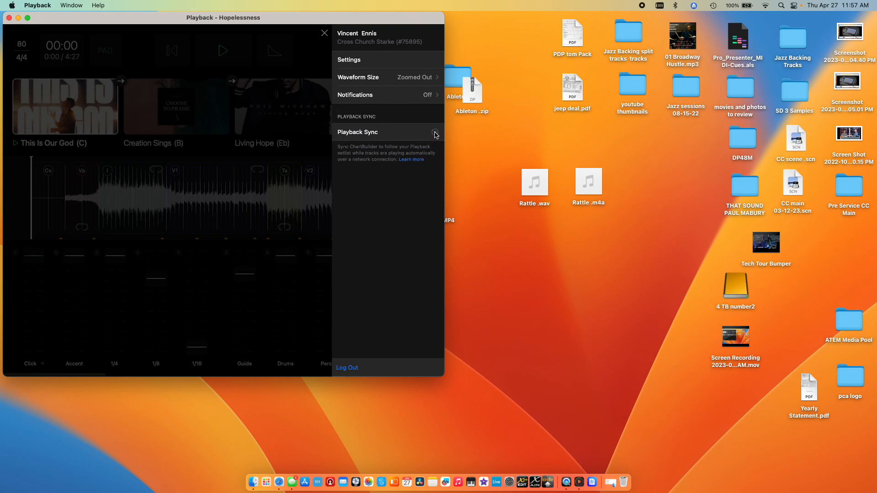
left_click(435, 132)
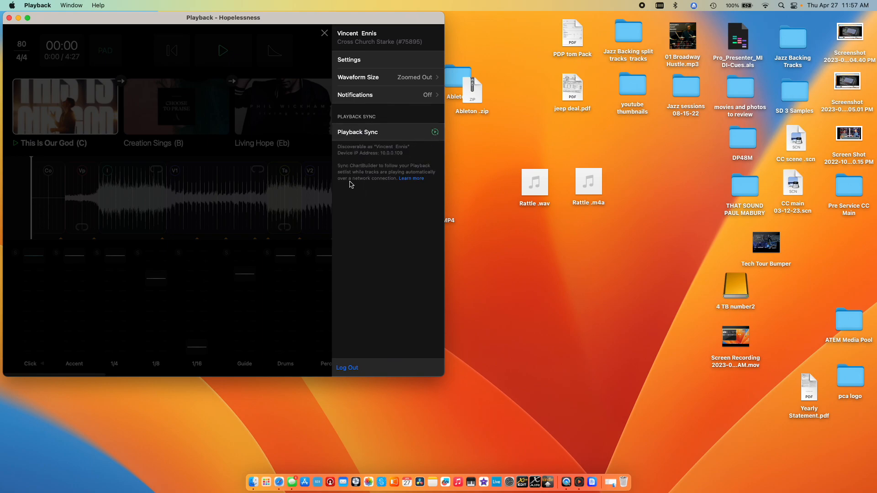
mouse_move(258, 157)
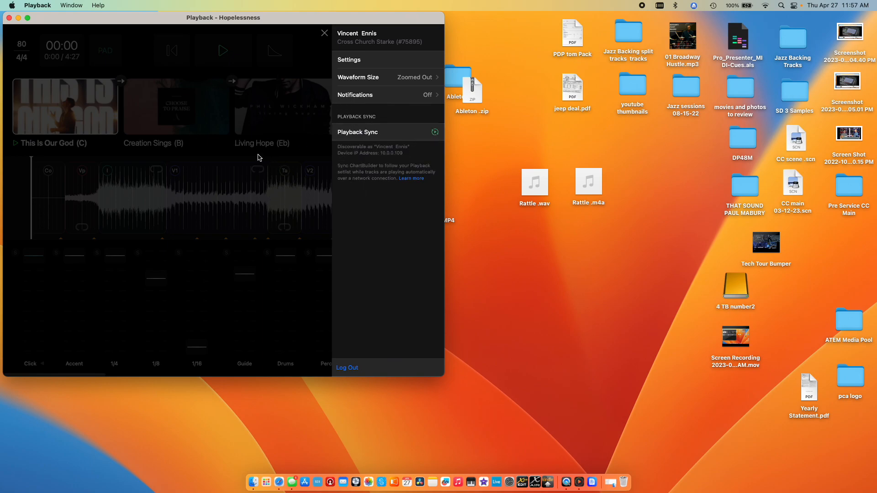
mouse_move(358, 123)
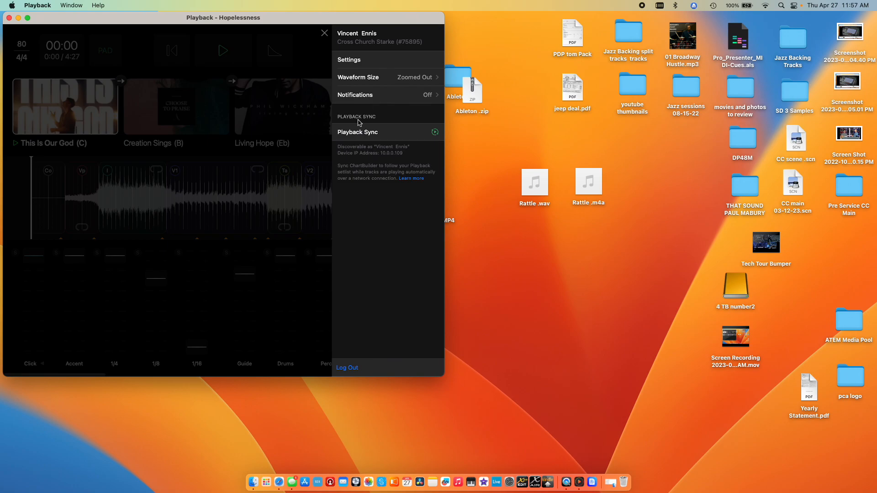
mouse_move(324, 35)
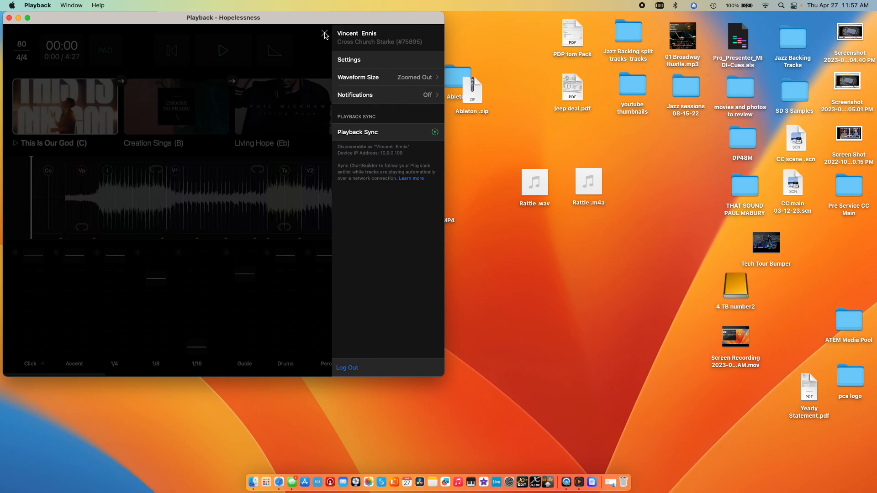
left_click(325, 35)
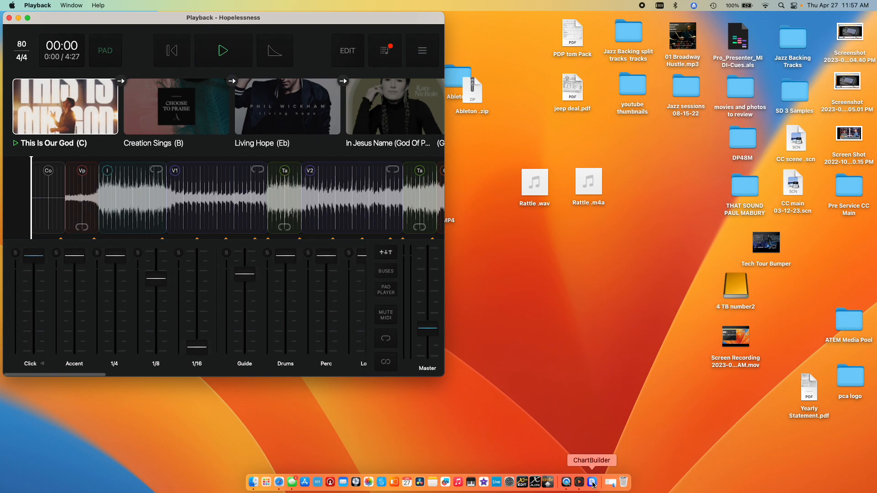
Step: Launch ChartBuilder and connect its Playback Sync to the Hopelessness setlist device
left_click(592, 482)
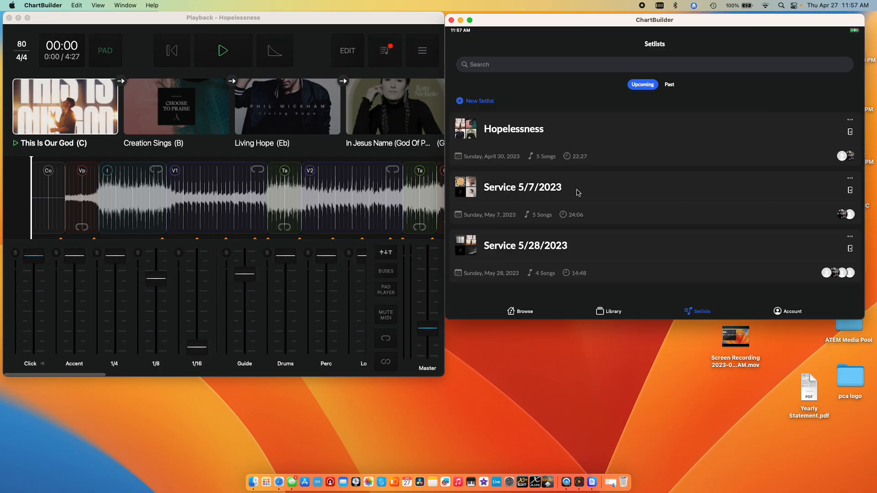
left_click(792, 311)
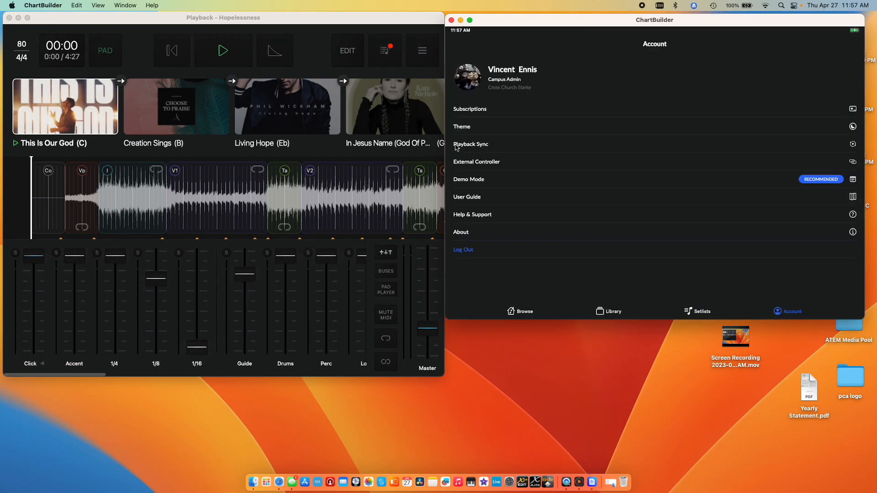
left_click(471, 144)
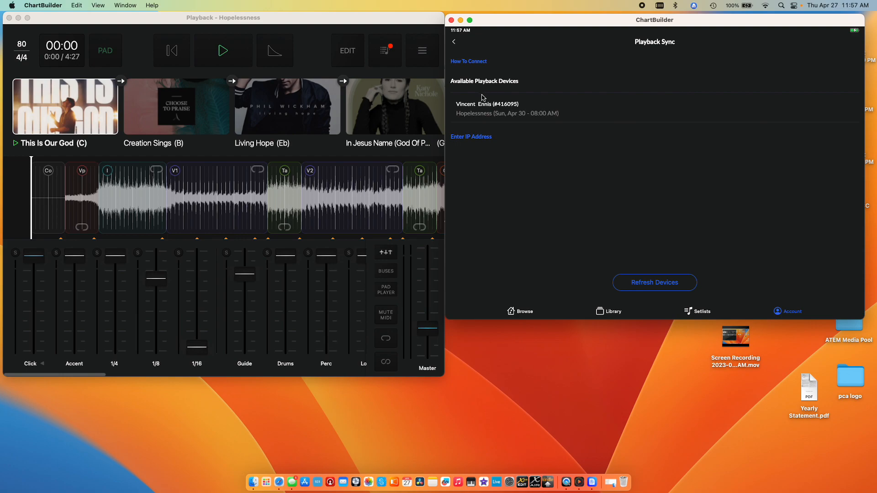
mouse_move(493, 111)
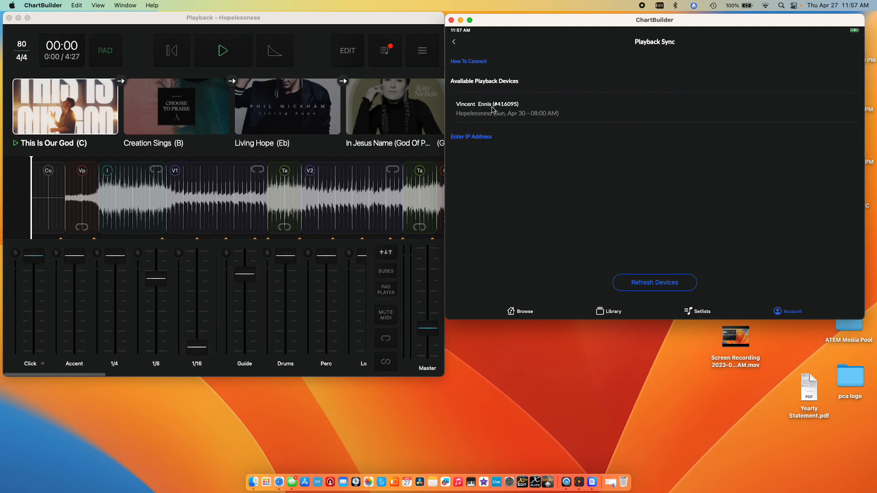
mouse_move(465, 118)
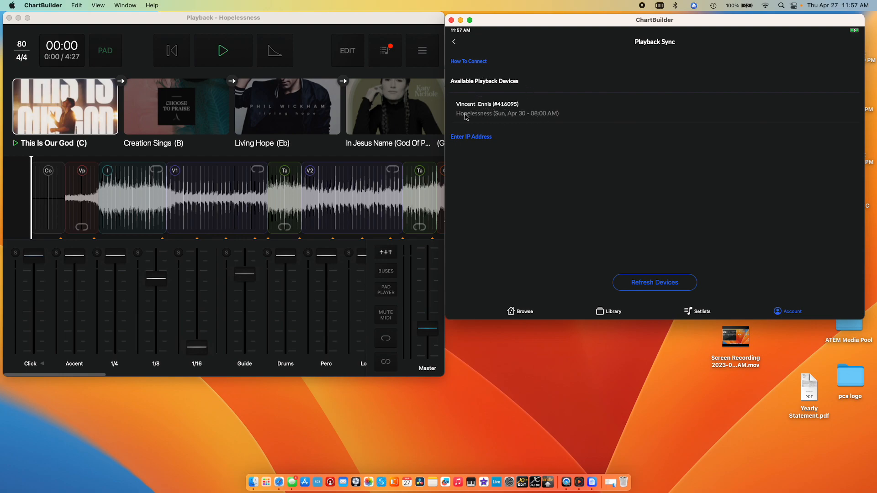
mouse_move(505, 113)
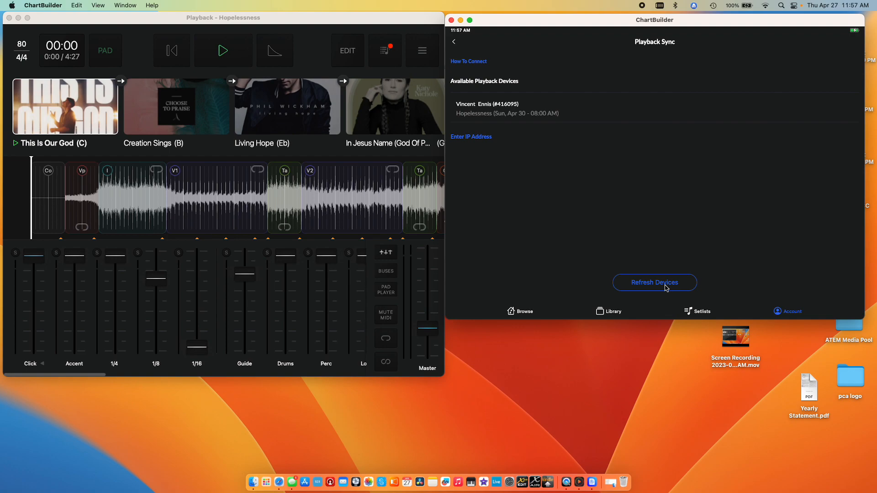
mouse_move(670, 290)
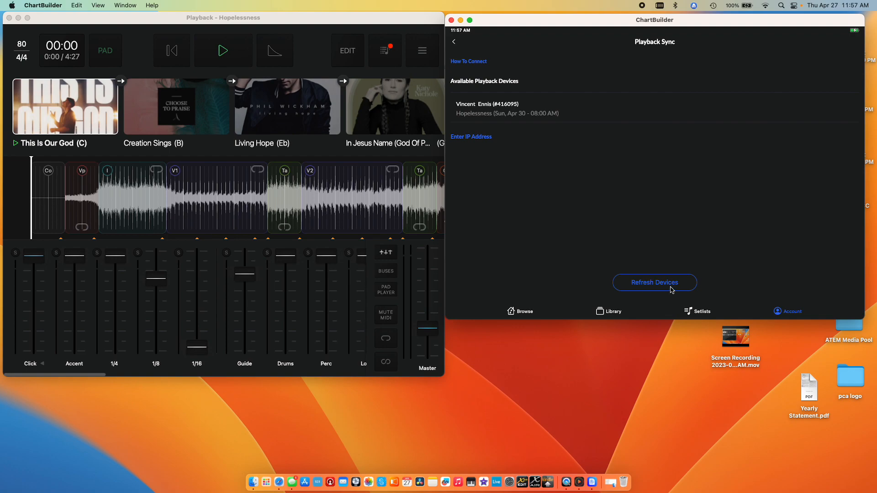
mouse_move(572, 113)
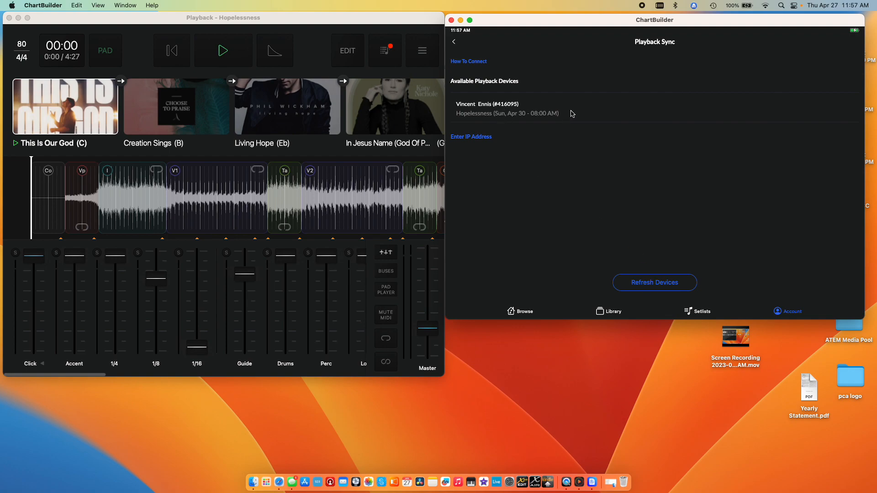
left_click(507, 108)
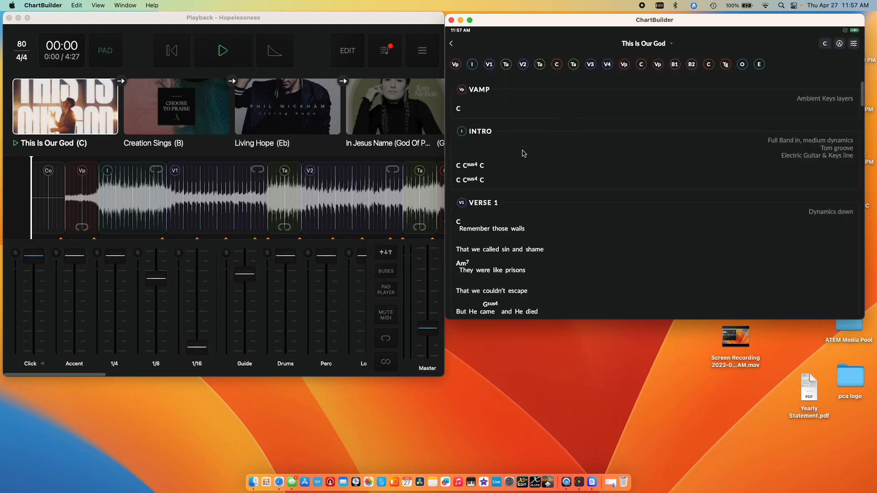
mouse_move(391, 110)
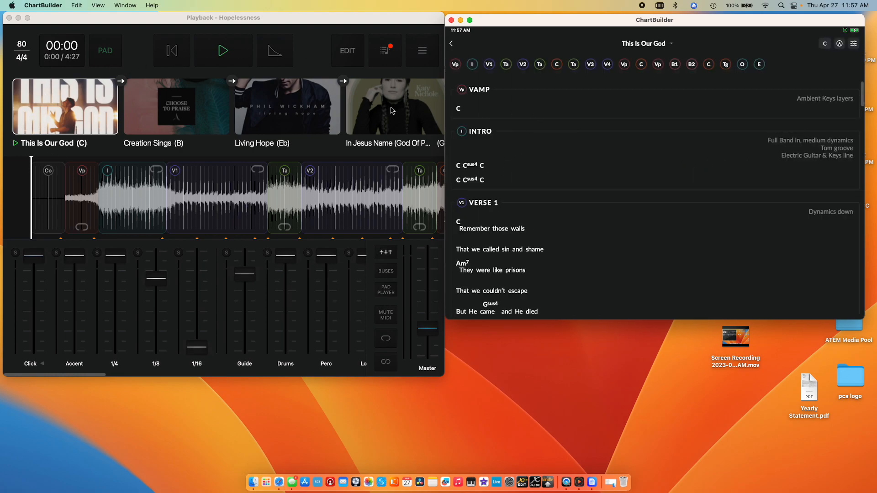
Step: Play Living Hope from the Playback setlist so ChartBuilder follows along, dismissing the capture alert
left_click(297, 121)
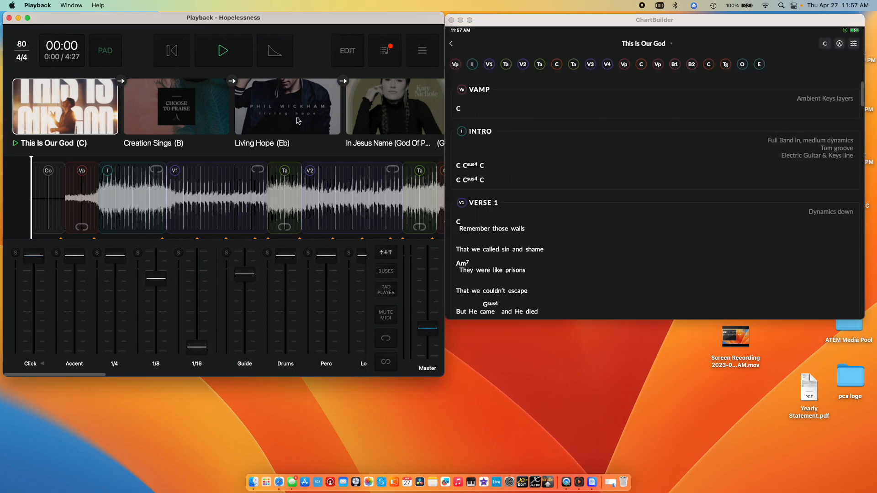
left_click(287, 105)
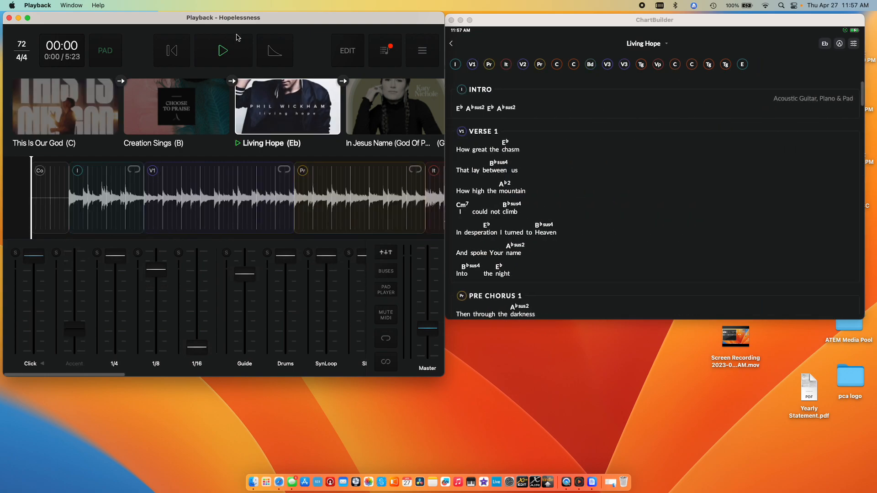
left_click(223, 50)
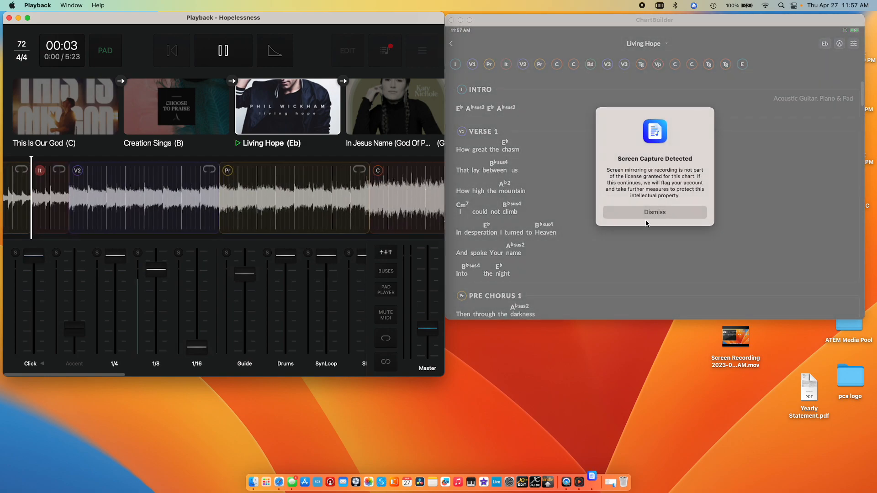
left_click(654, 212)
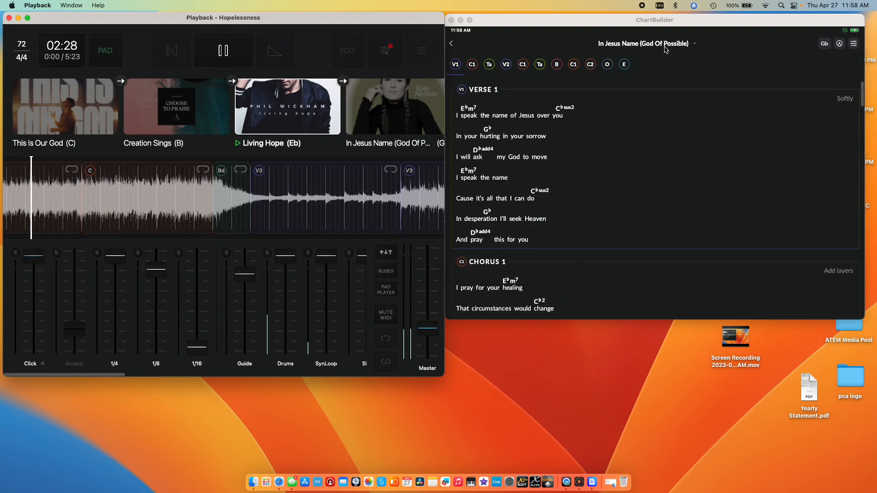
Step: Set the In Jesus Name chart type to Lyrics, then back to Chords & Lyrics in Chart Preferences
left_click(853, 44)
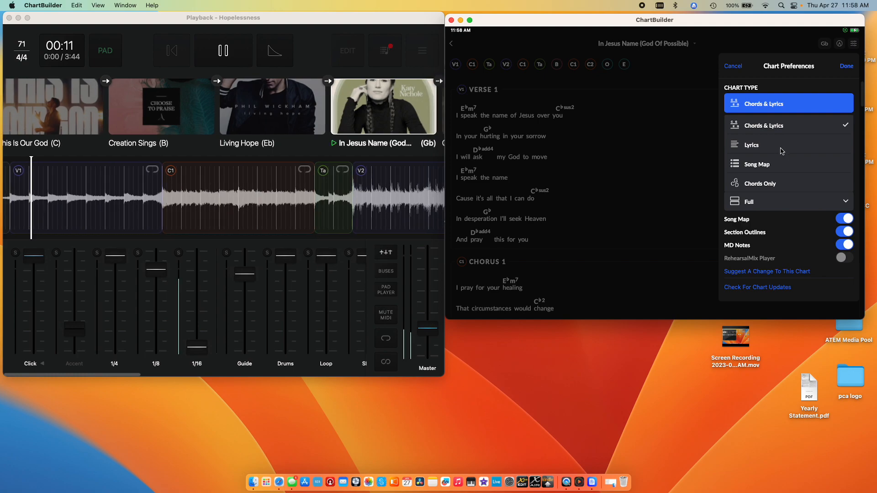
left_click(752, 145)
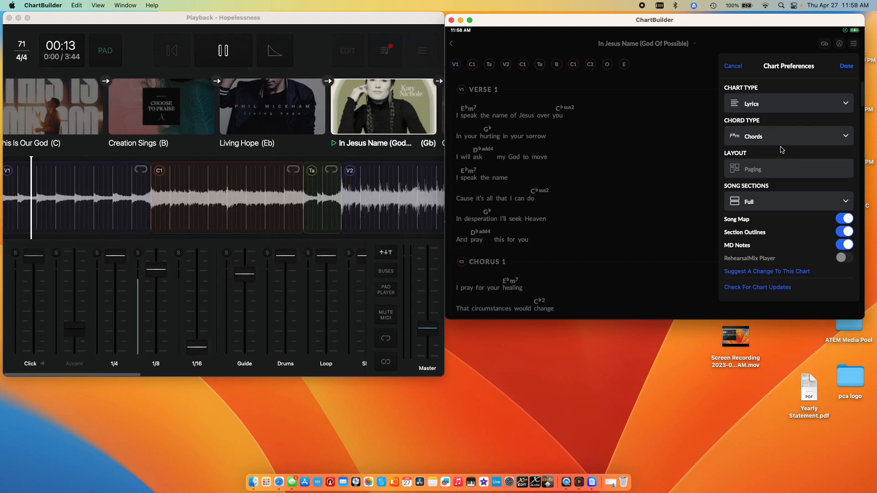
left_click(846, 65)
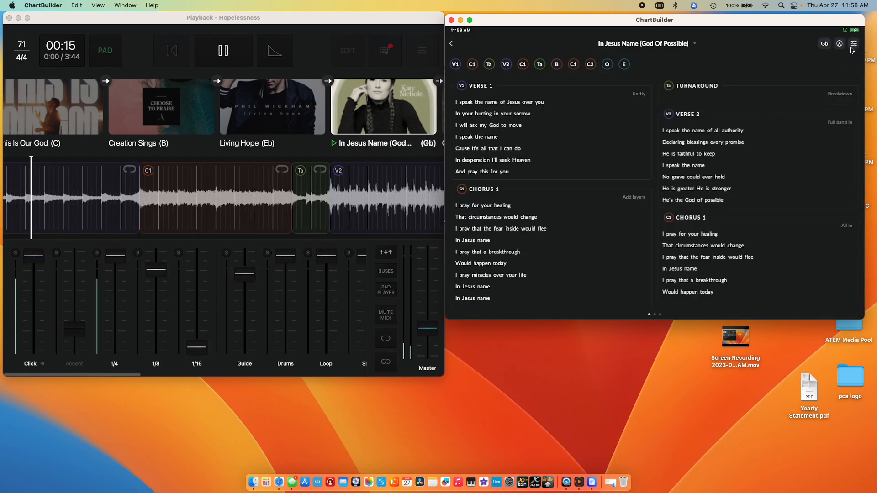
left_click(853, 44)
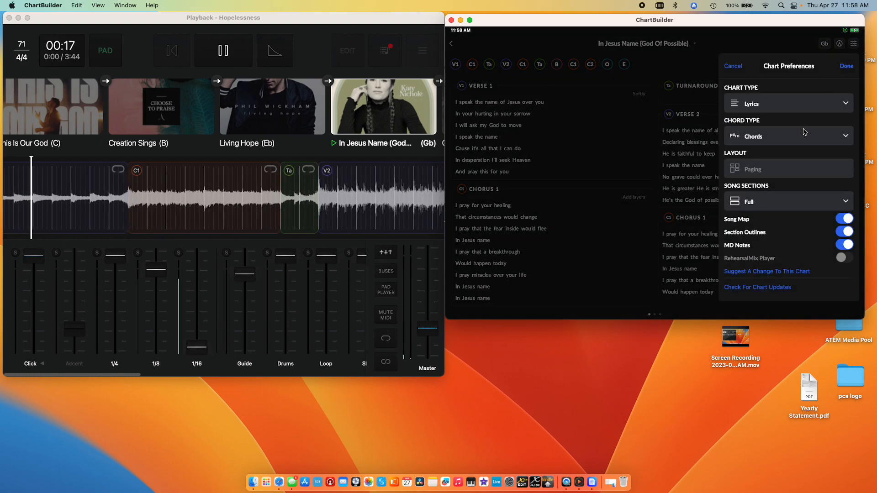
left_click(785, 103)
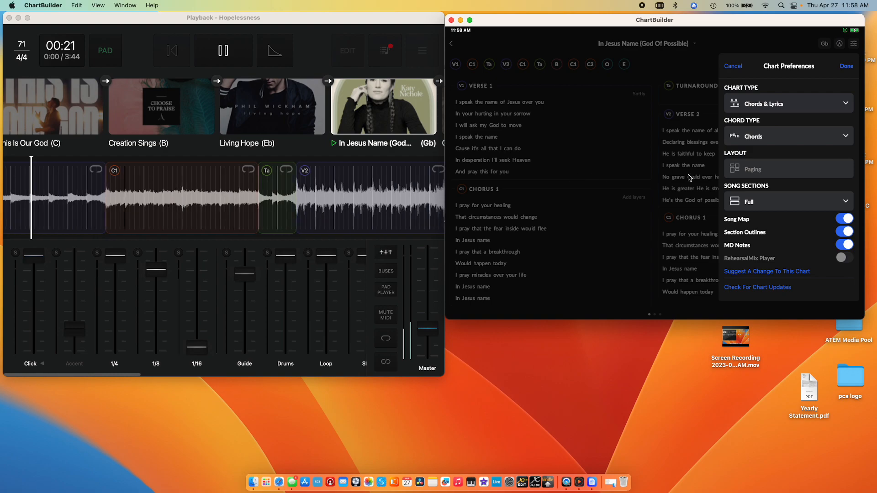
left_click(846, 66)
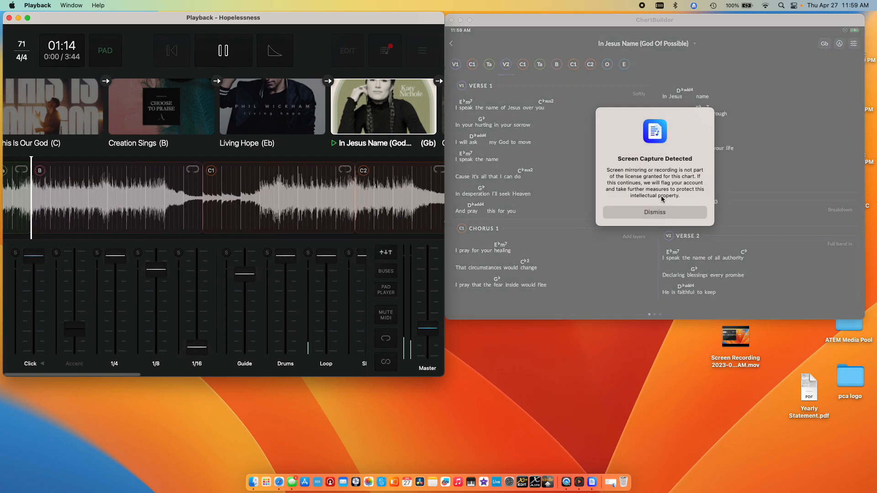
Step: Dismiss the Screen Capture Detected alert over the In Jesus Name chart
left_click(653, 212)
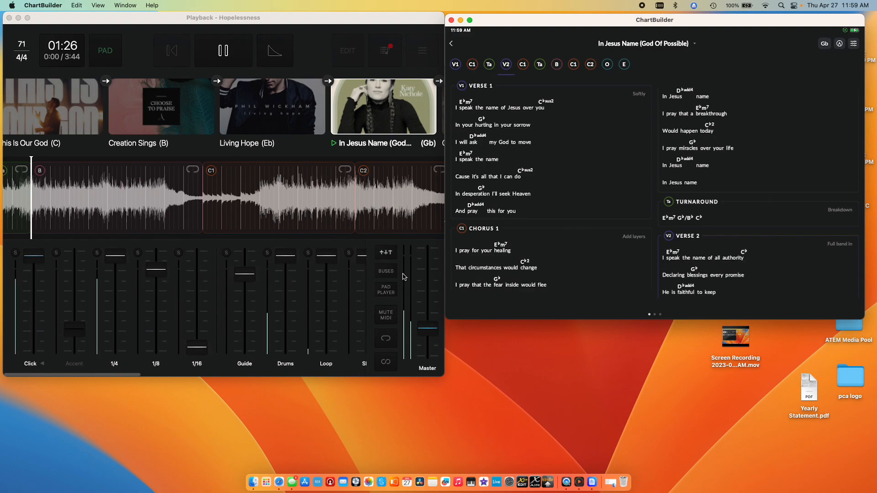
mouse_move(452, 296)
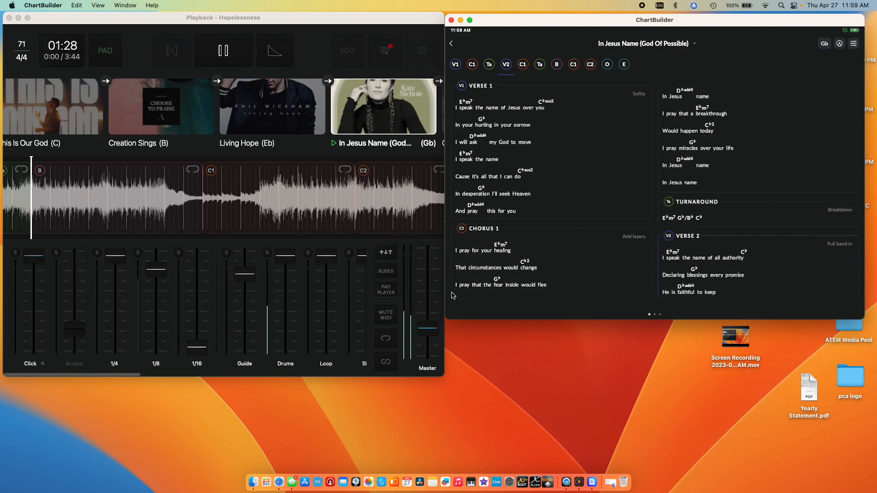